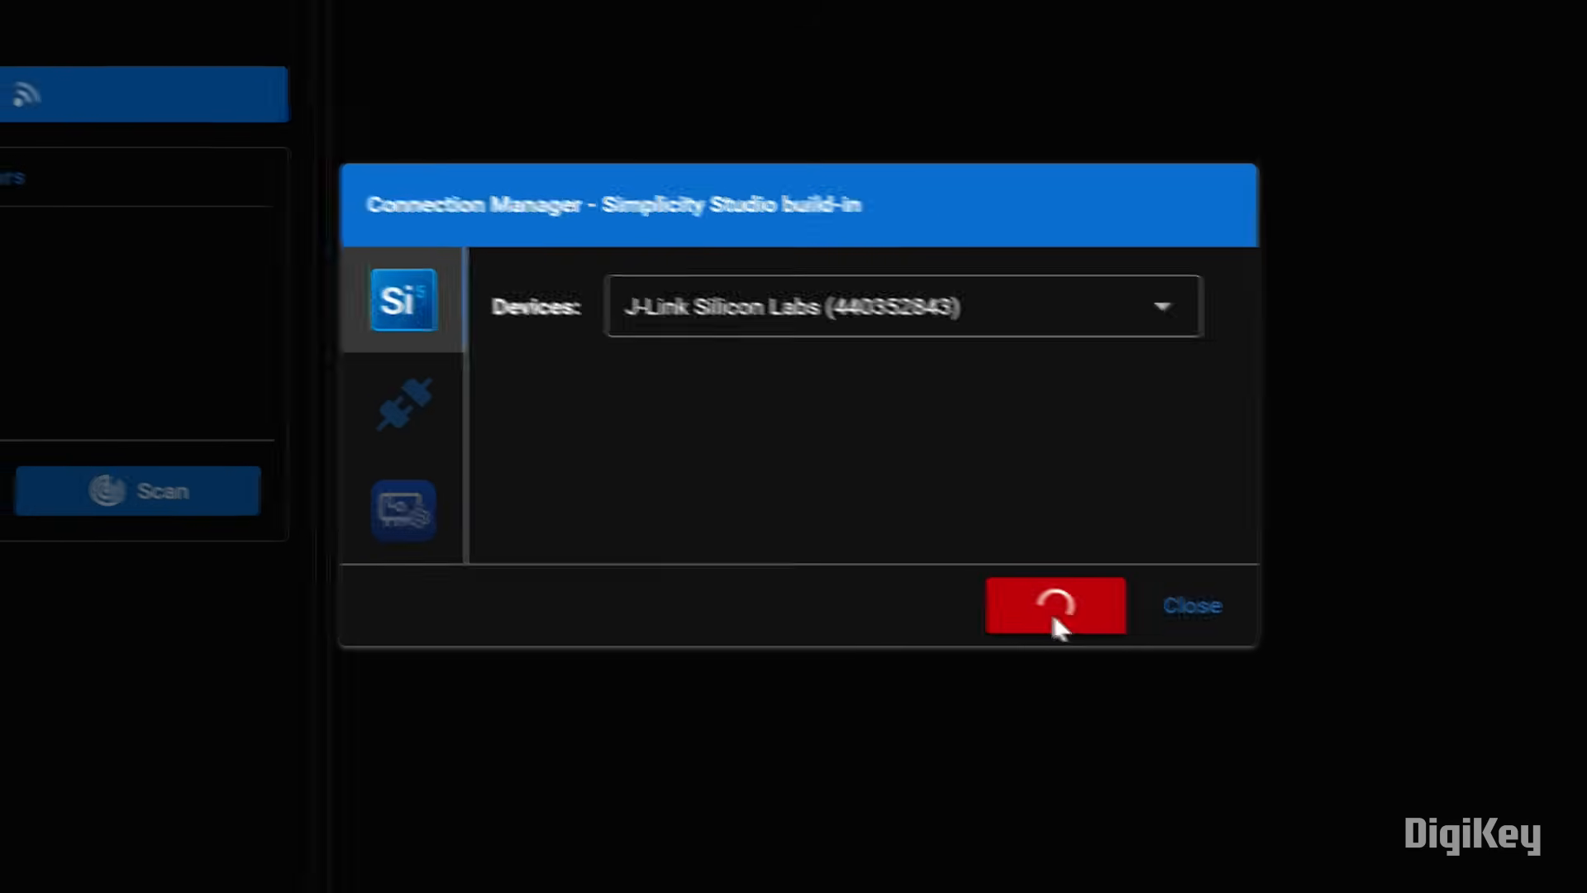
Connect the J-Link device to reflector ble-pd-449FDA2476EC and start ranging with default channel sounding settings.
click(1055, 605)
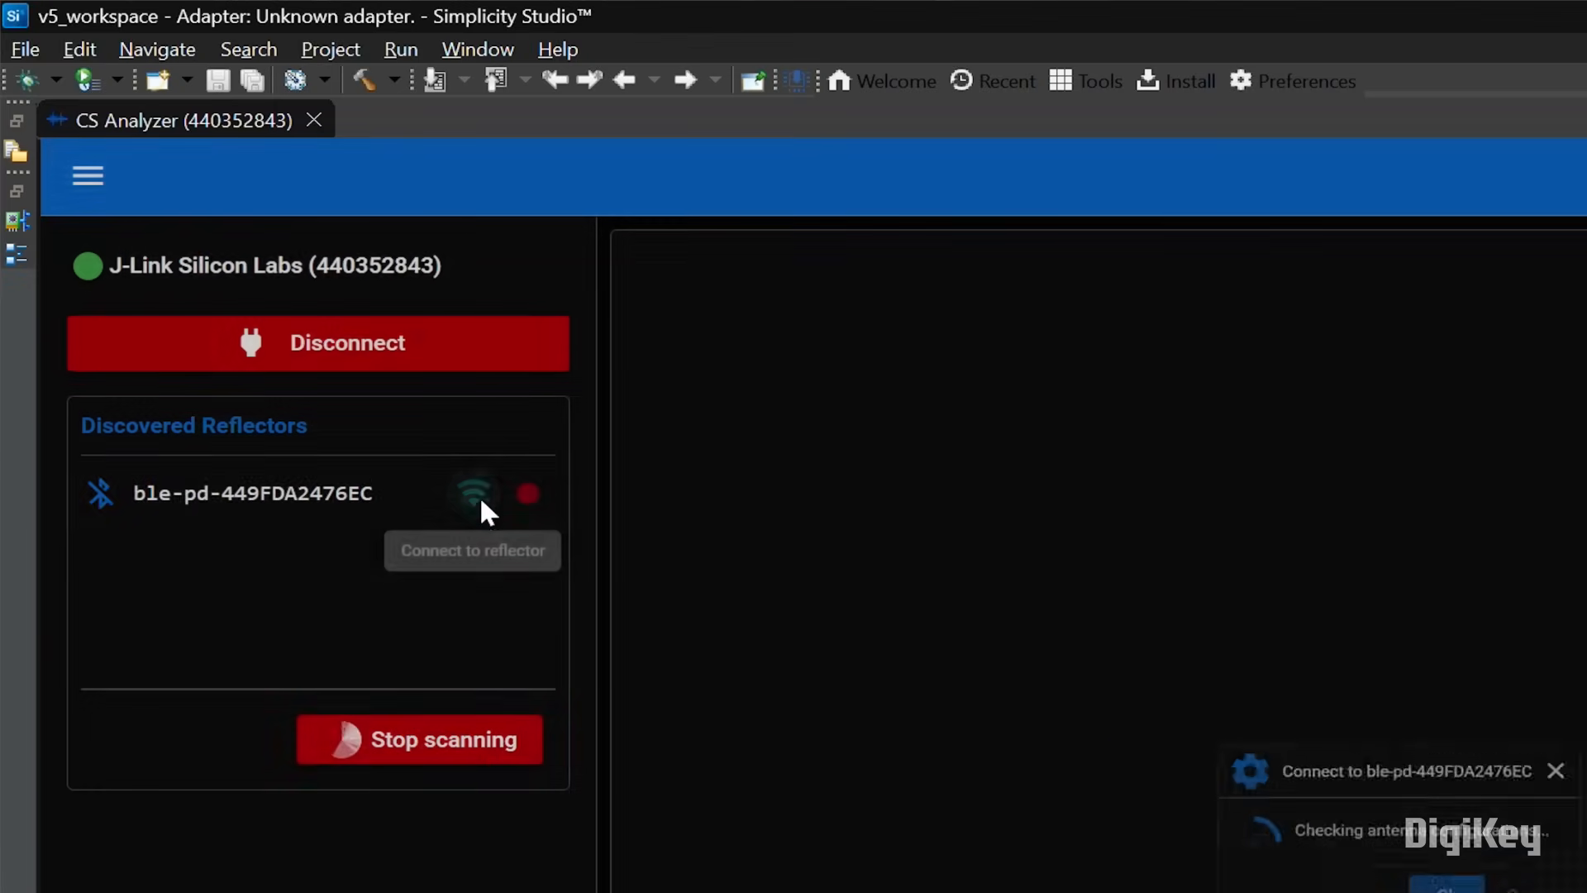
click(473, 496)
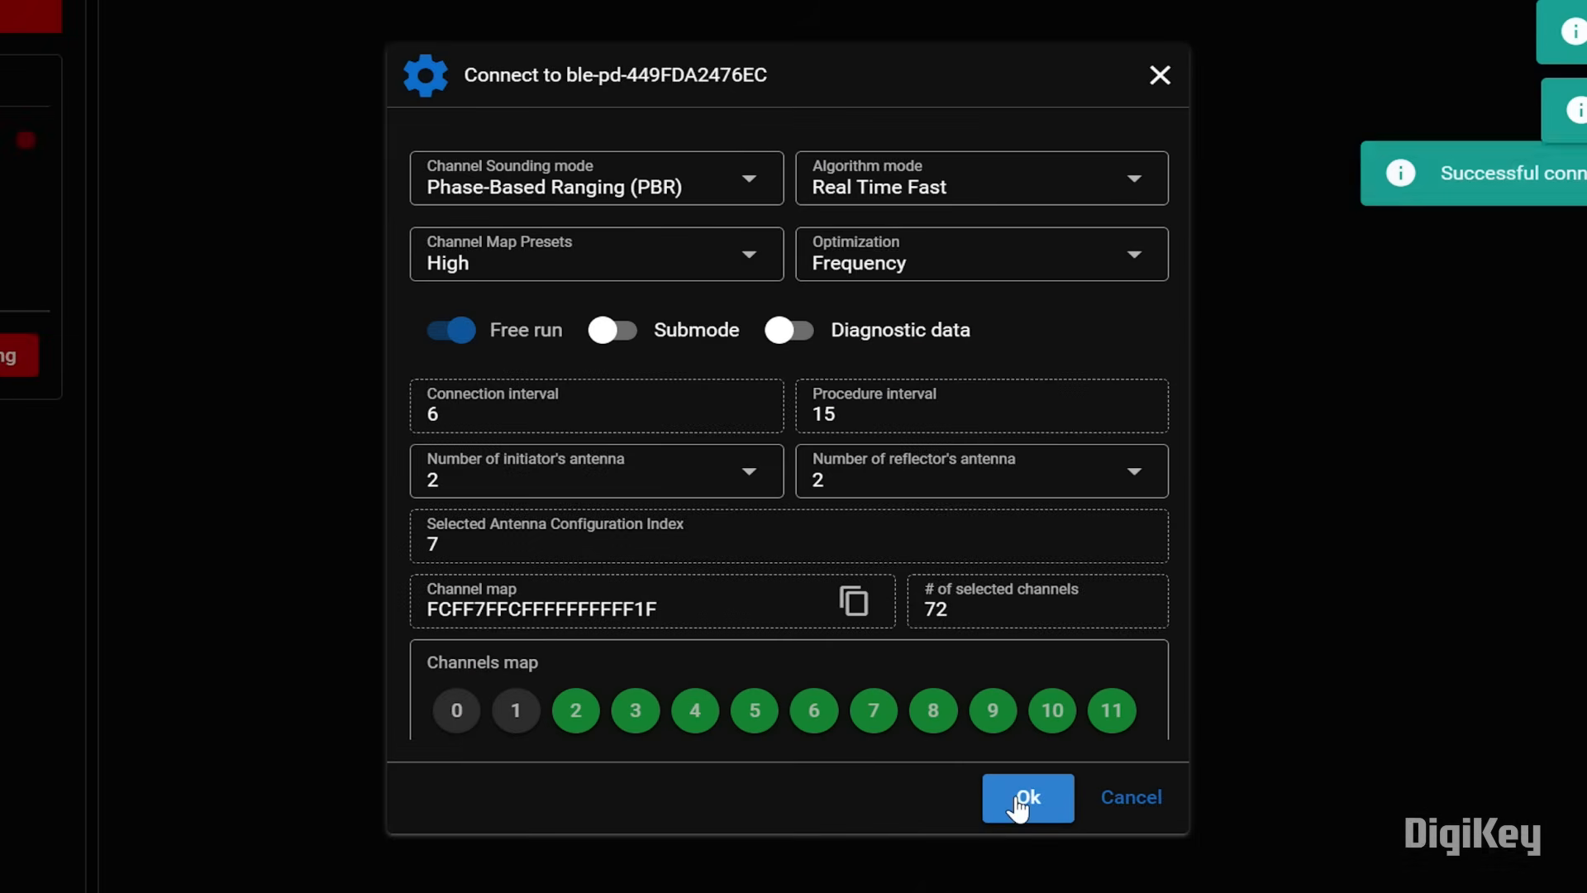
click(1027, 797)
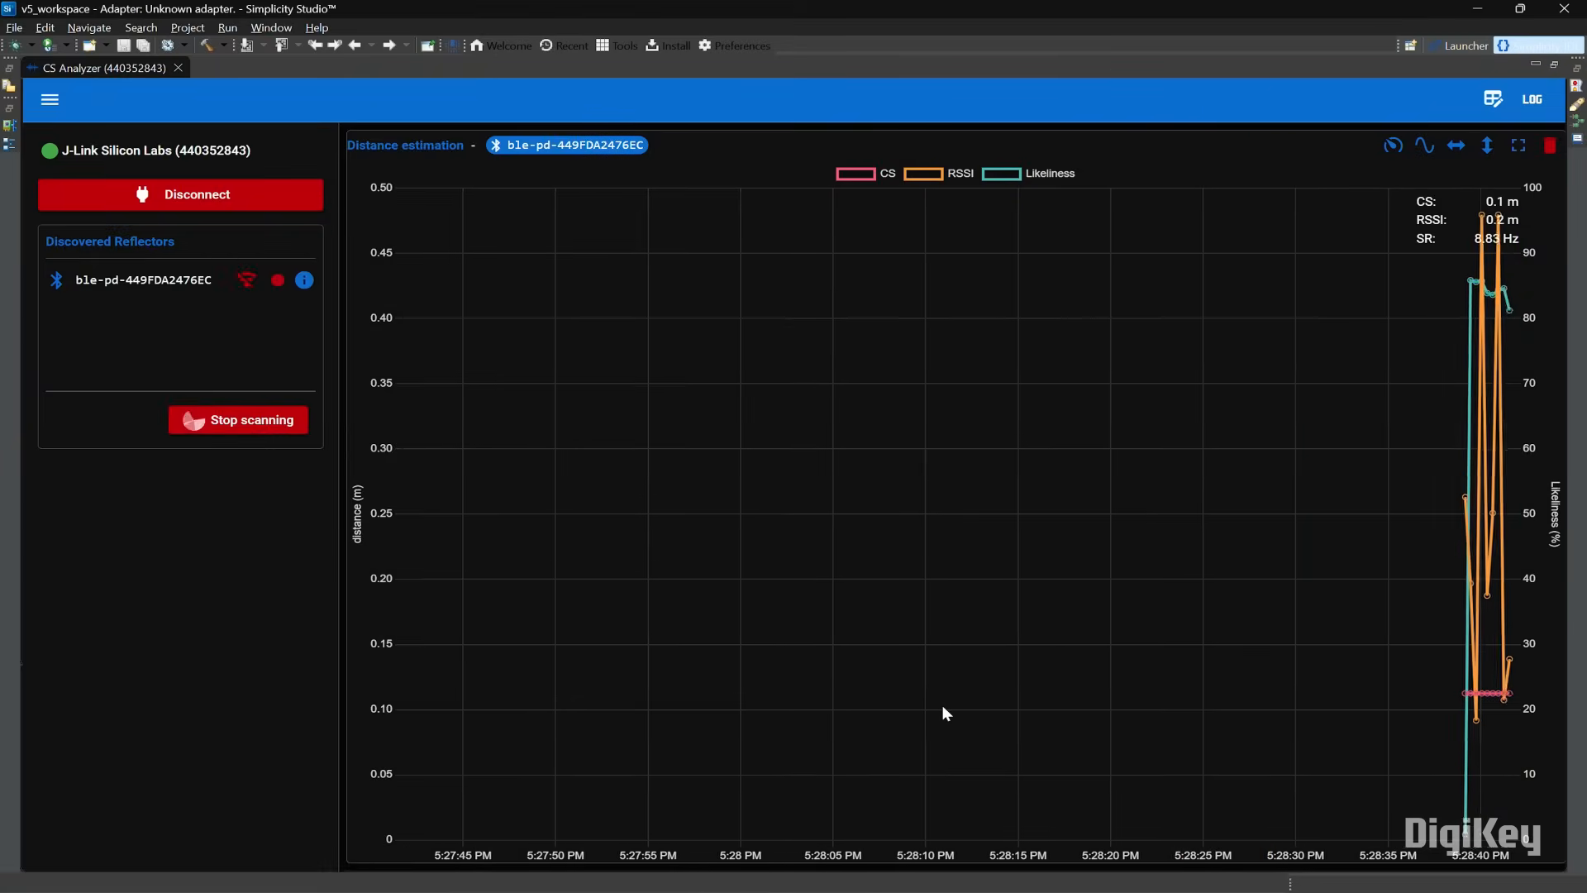